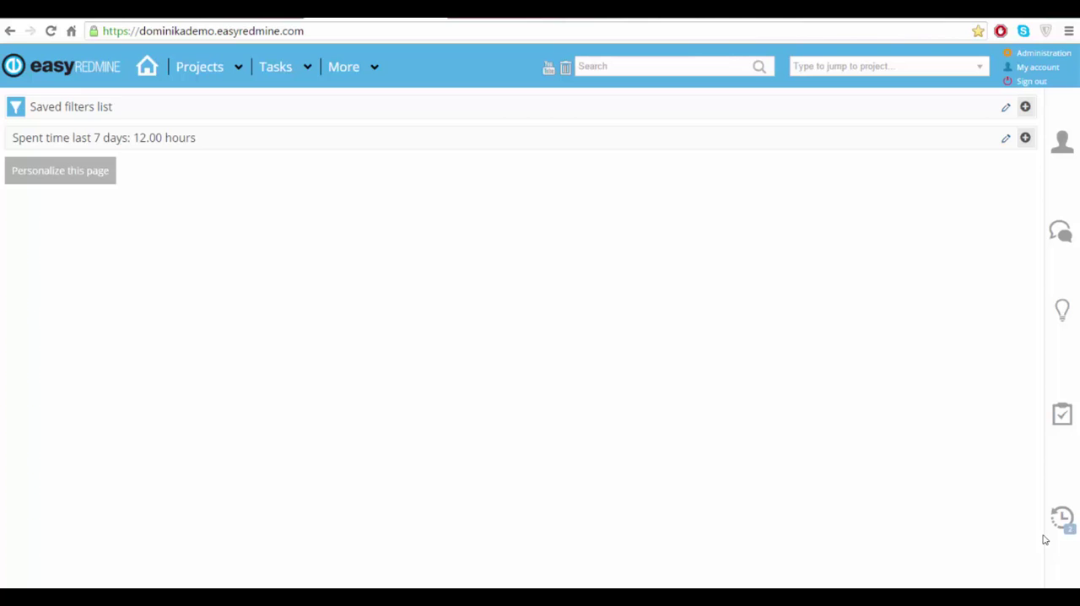
{"action": "mouse_move", "coordinate": [650, 307]}
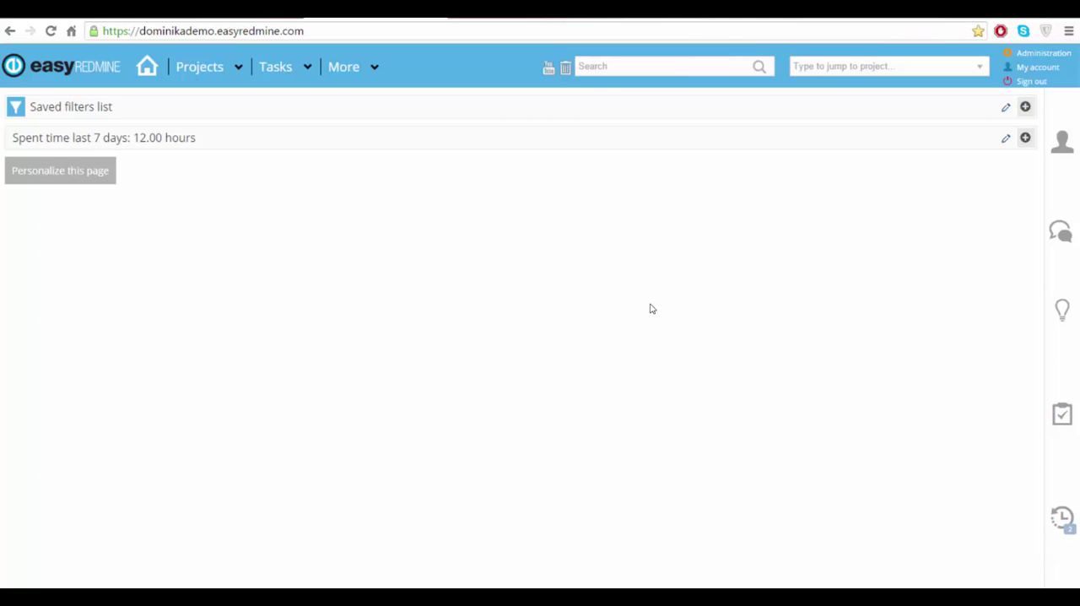
{"action": "mouse_move", "coordinate": [553, 302]}
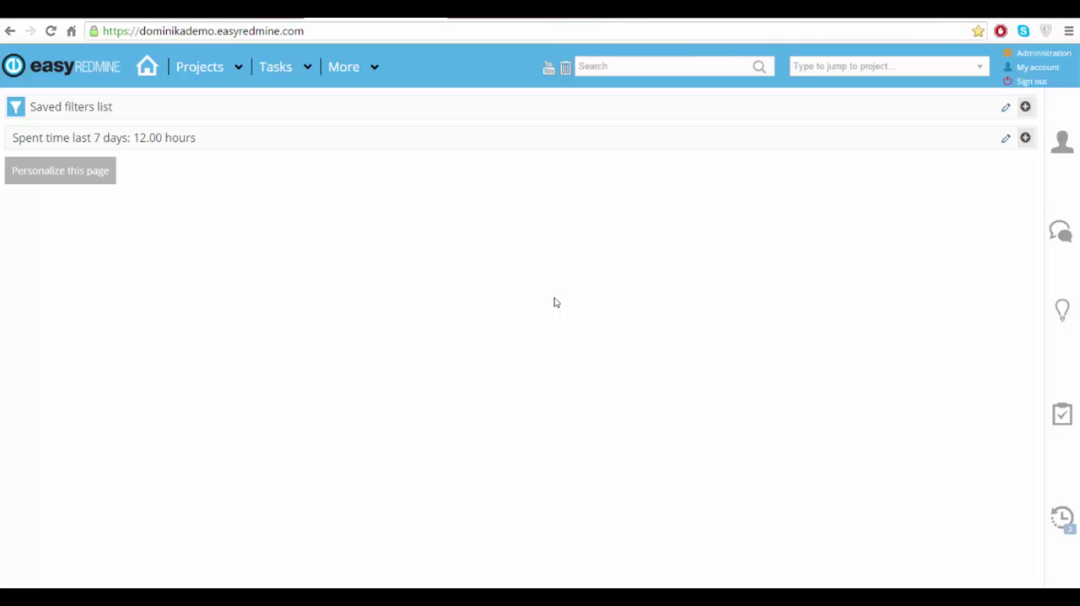
{"action": "mouse_move", "coordinate": [574, 182]}
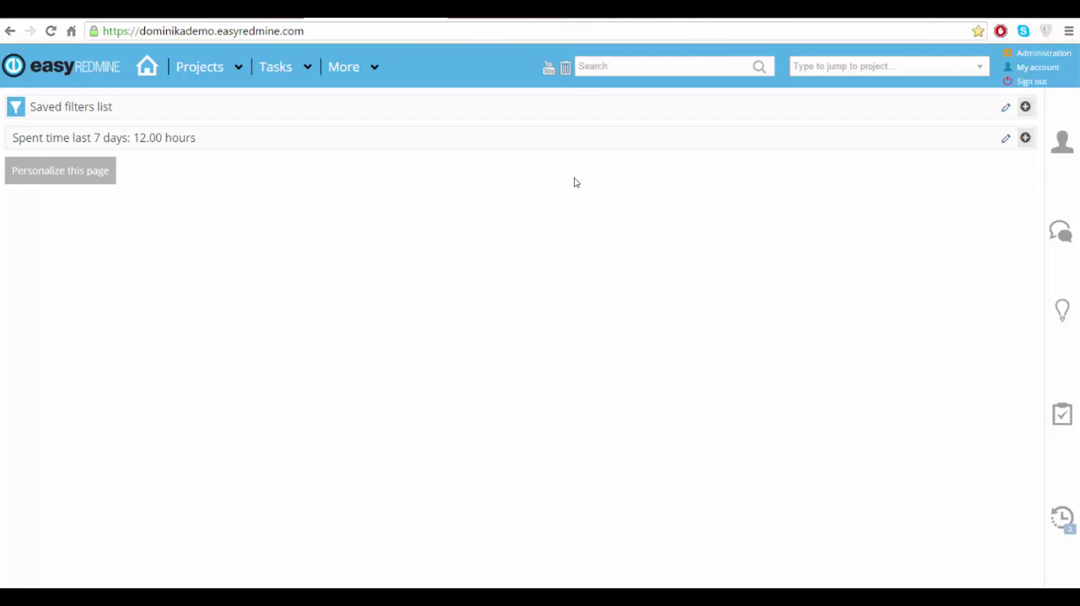
{"action": "mouse_move", "coordinate": [554, 253]}
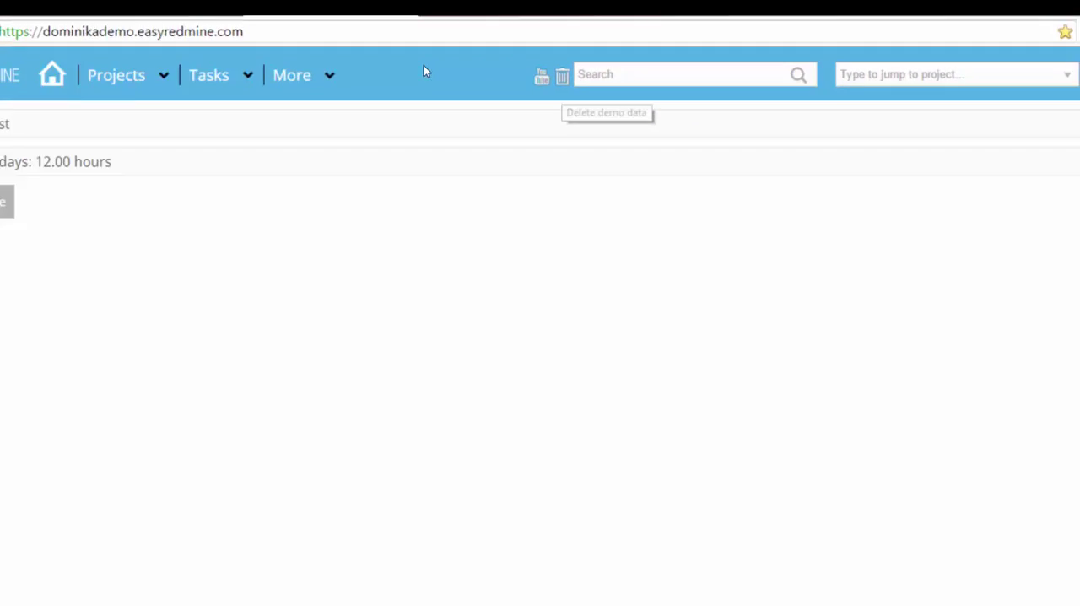
Step: Reach the Delete demo data page and collapse the Active projects, Templates and Users lists
{"action": "left_click", "coordinate": [562, 76]}
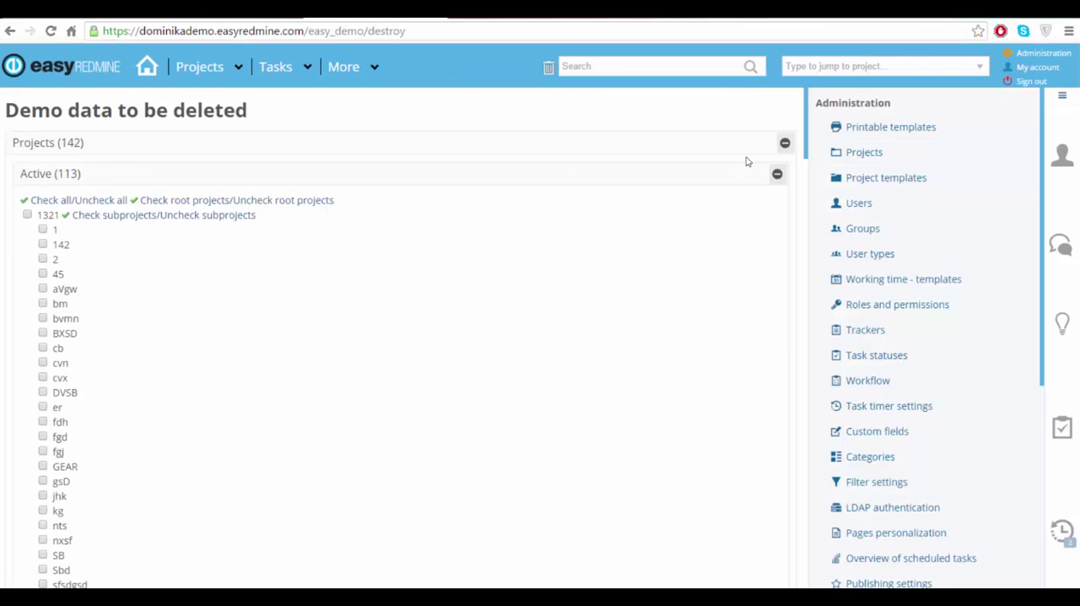
{"action": "left_click", "coordinate": [777, 172]}
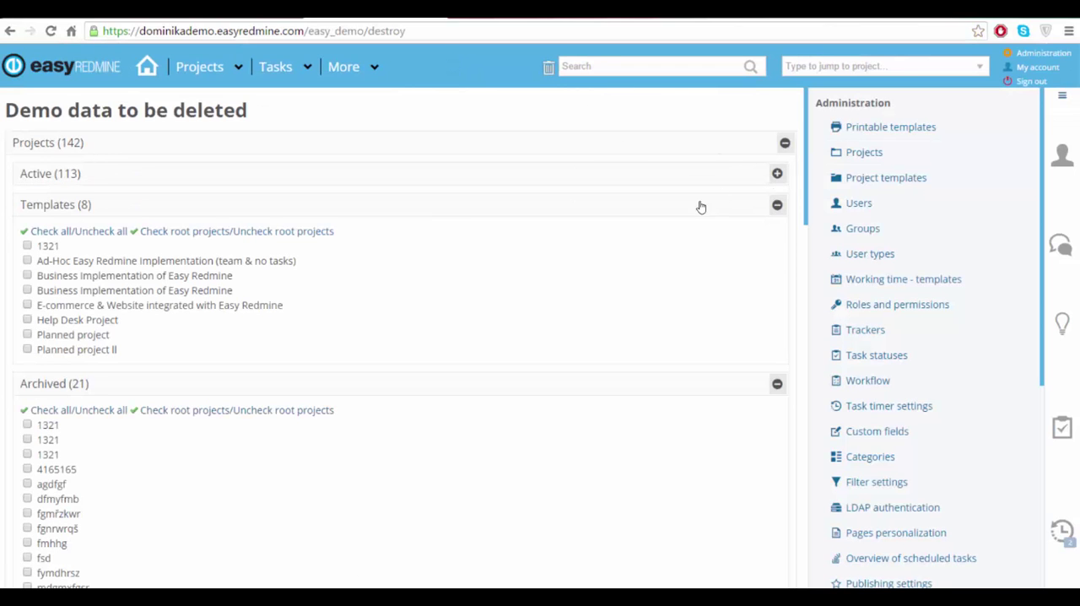
{"action": "left_click", "coordinate": [777, 205]}
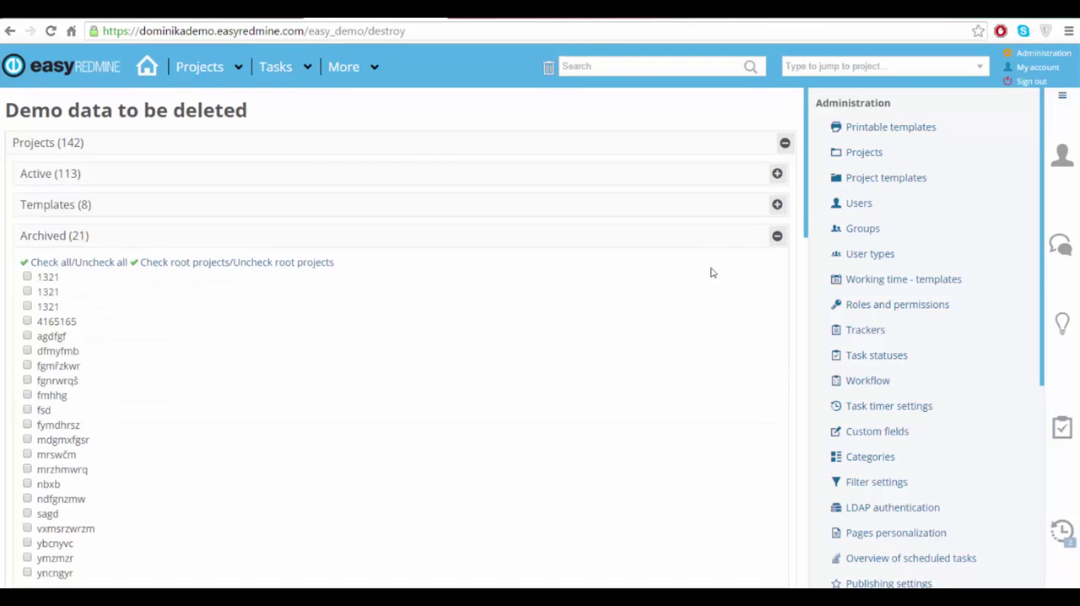
{"action": "scroll", "scroll_direction": "down", "scroll_amount": 3}
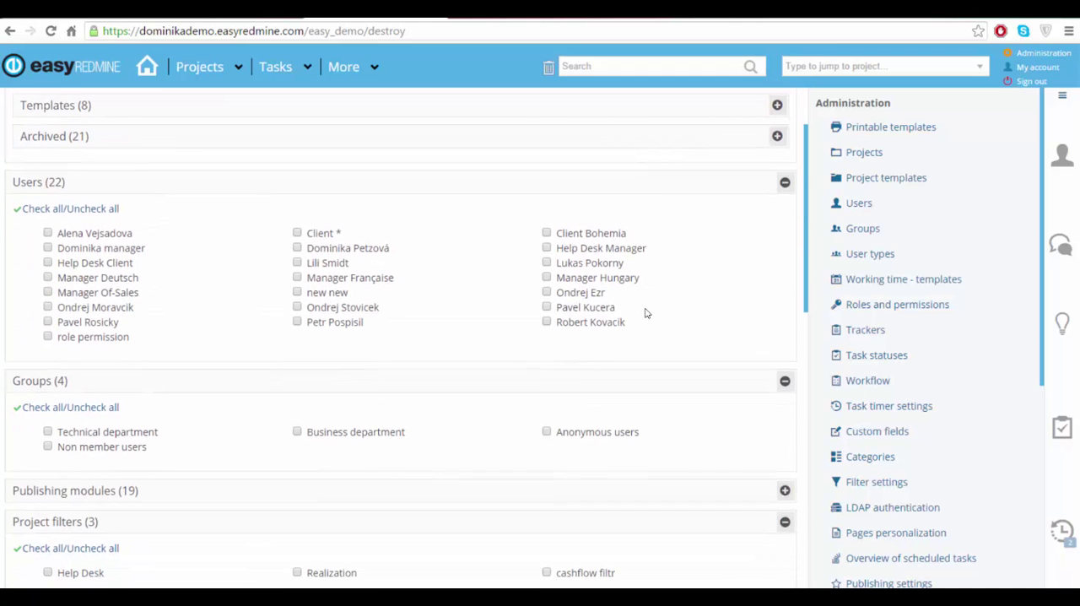
{"action": "left_click", "coordinate": [783, 181]}
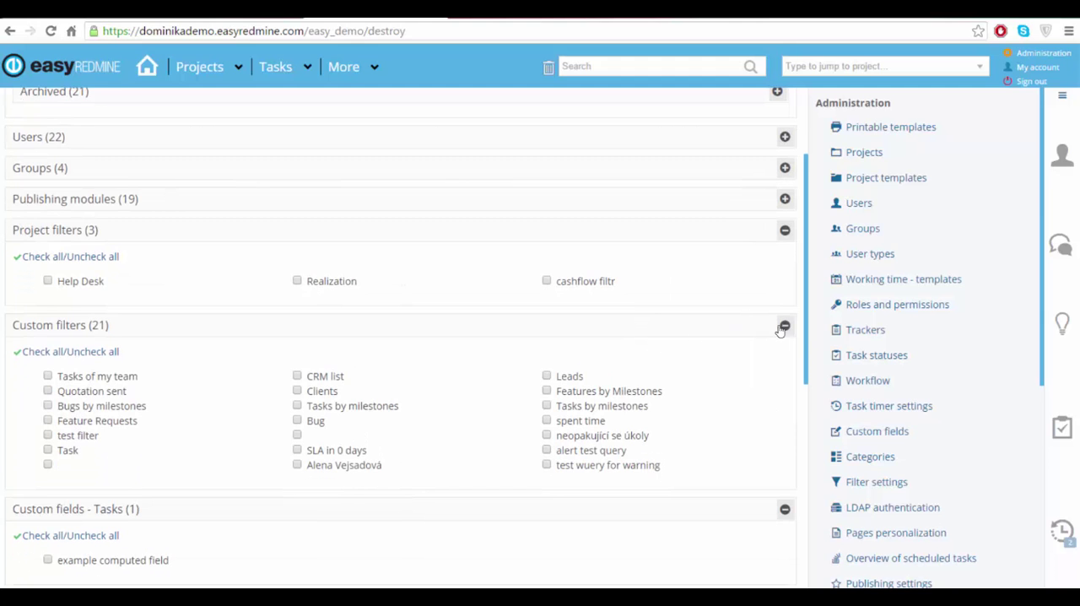
{"action": "scroll", "scroll_direction": "up", "scroll_amount": 3}
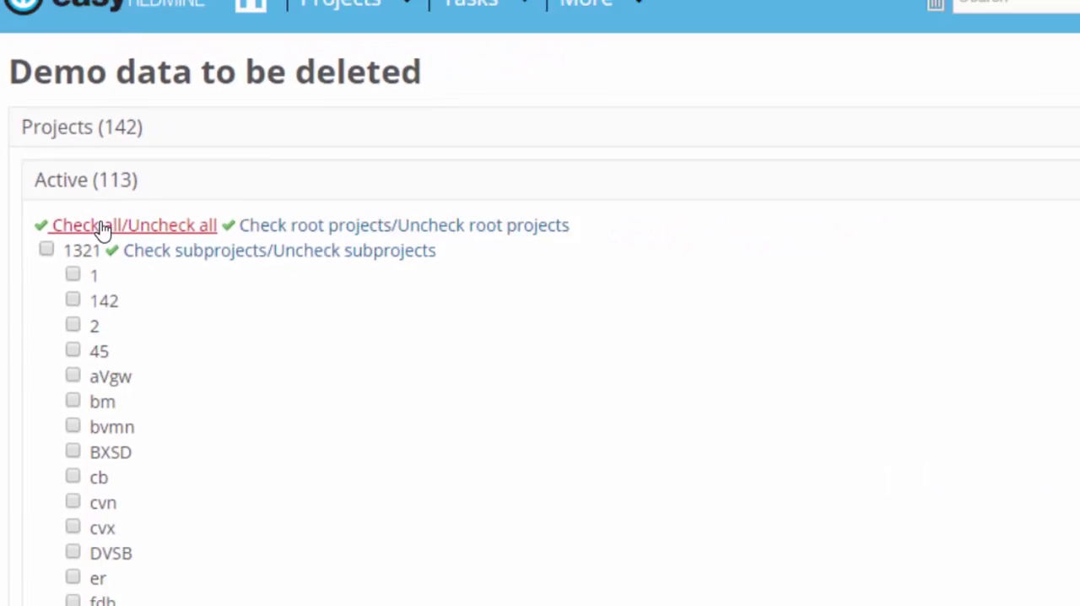
Step: Scroll through the selected demo items and confirm their deletion in the dialog
{"action": "scroll", "scroll_direction": "down", "scroll_amount": 3}
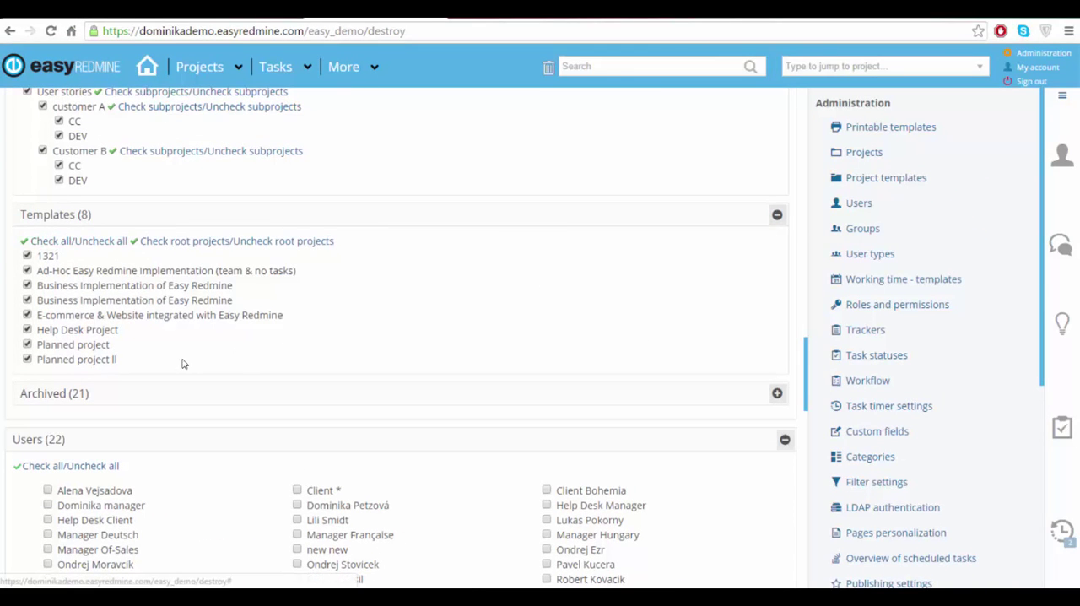
{"action": "scroll", "scroll_direction": "down", "scroll_amount": 3}
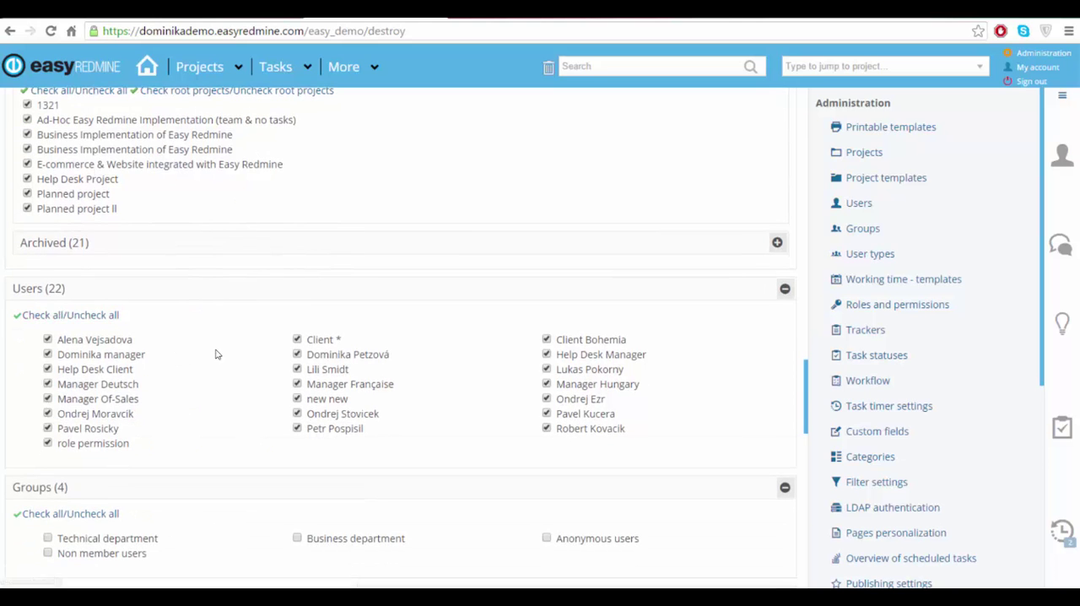
{"action": "scroll", "scroll_direction": "down", "scroll_amount": 3}
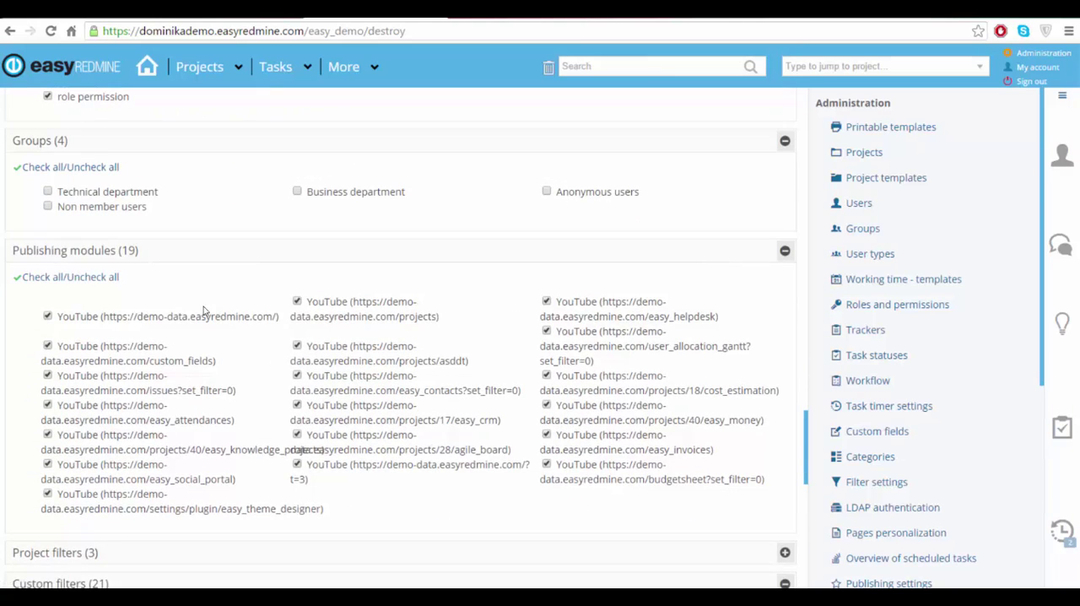
{"action": "scroll", "scroll_direction": "down", "scroll_amount": 3}
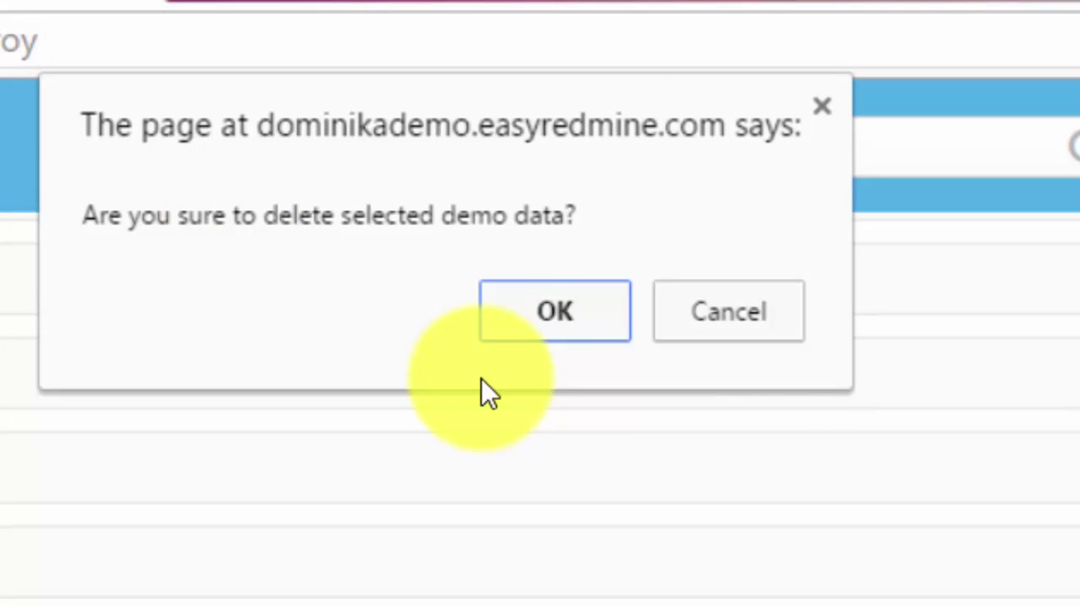
{"action": "left_click", "coordinate": [554, 311]}
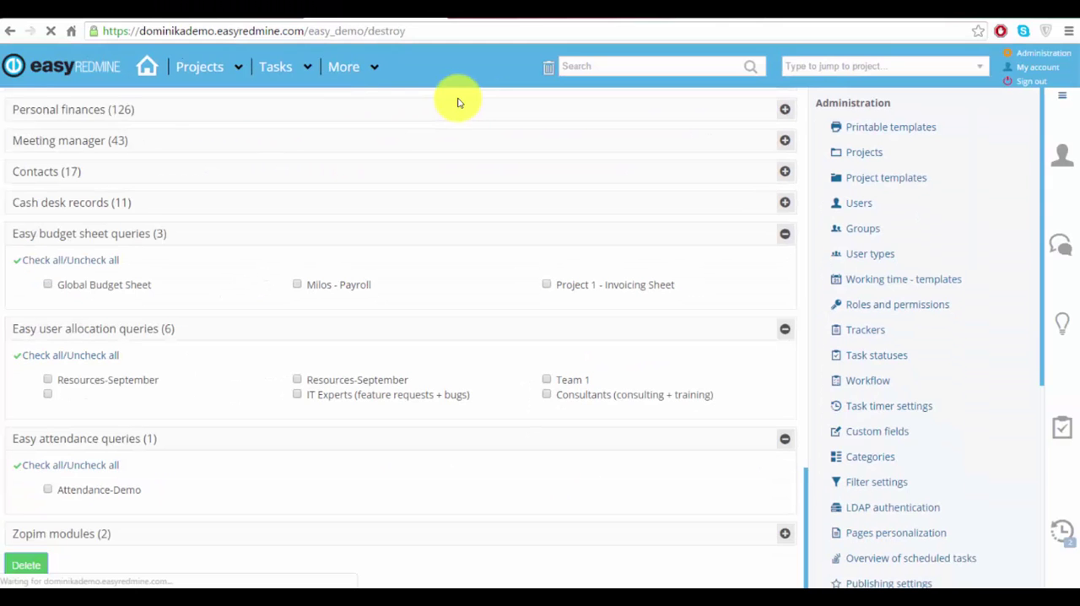
{"action": "left_click", "coordinate": [27, 564]}
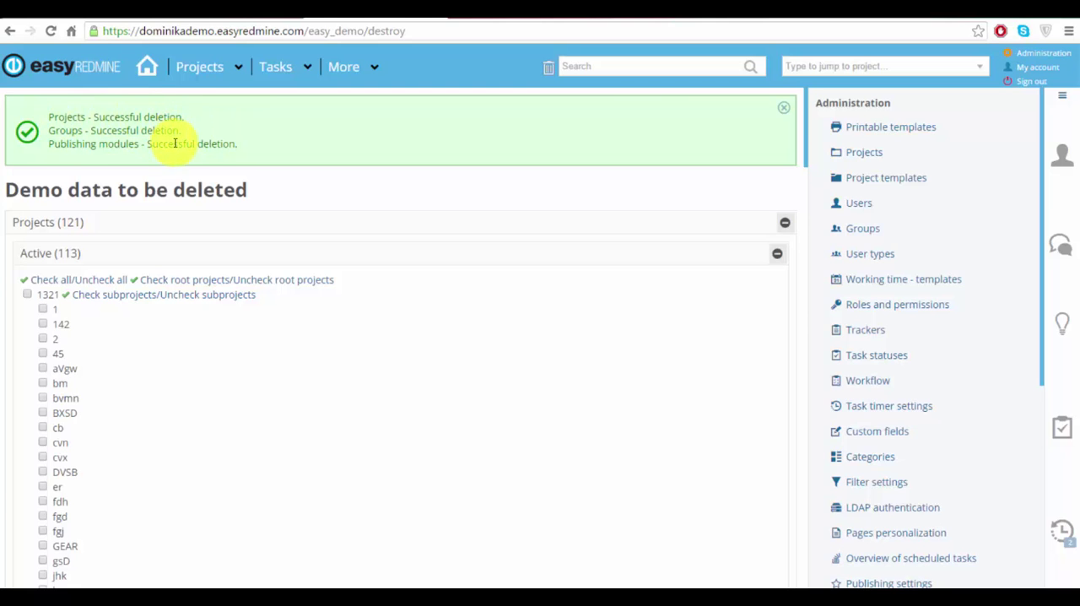
{"action": "mouse_move", "coordinate": [317, 142]}
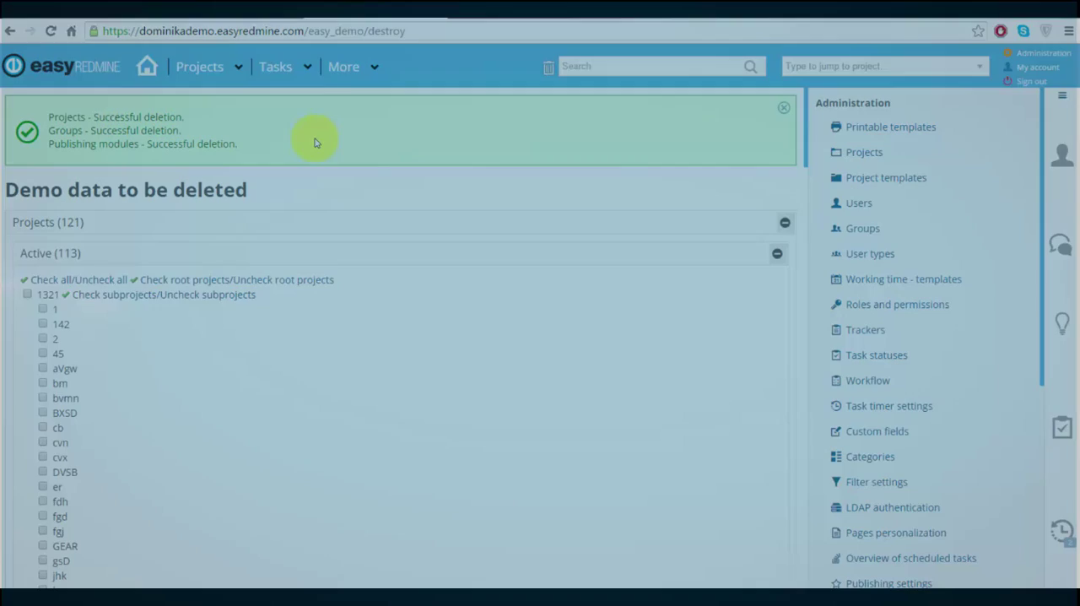